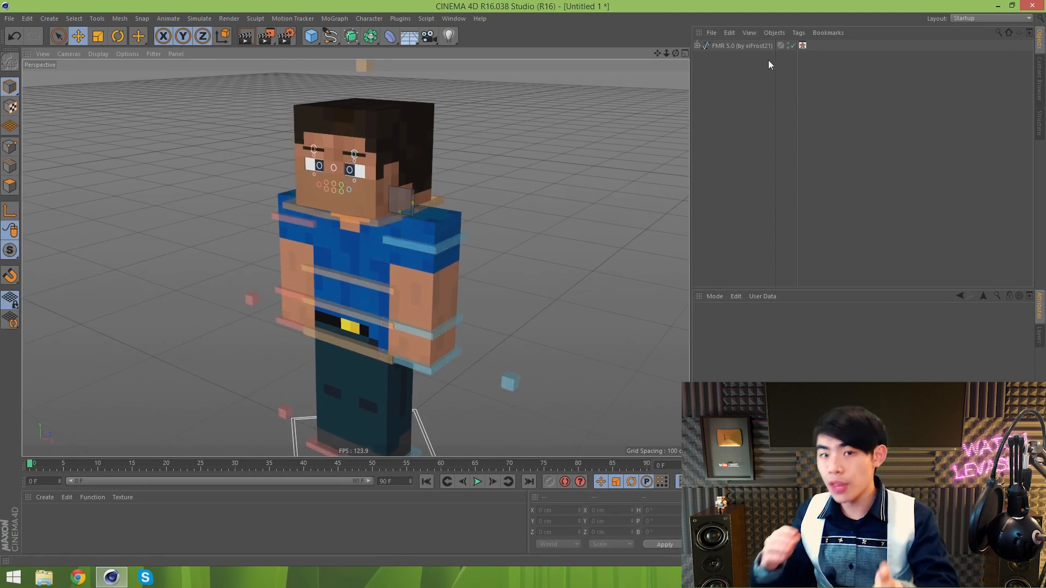
# Select the FMR 5.0 object and scroll through its eye, mouth, body-part and armor options
pyautogui.click(739, 45)
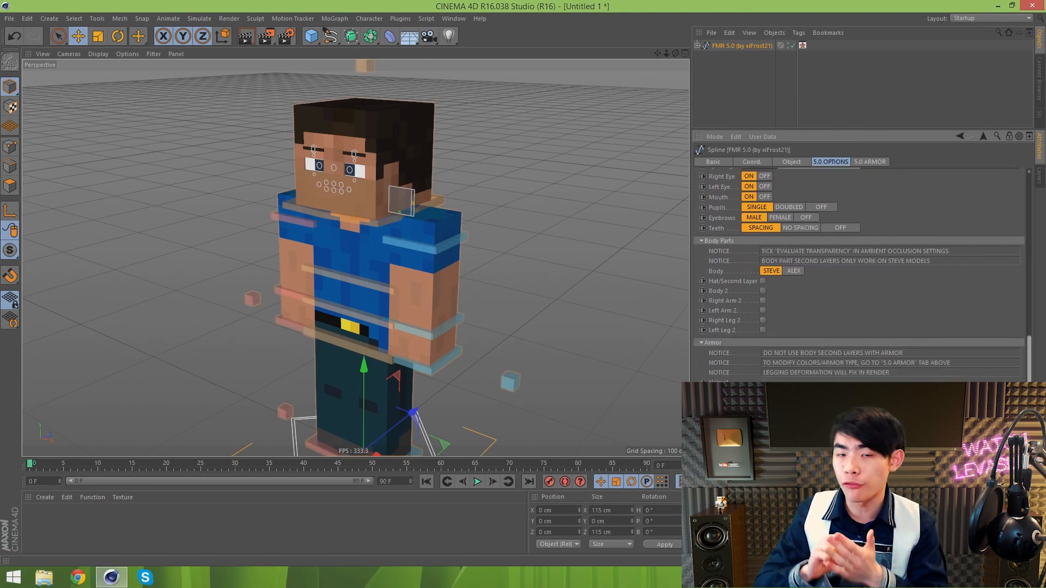
pyautogui.scroll(-3)
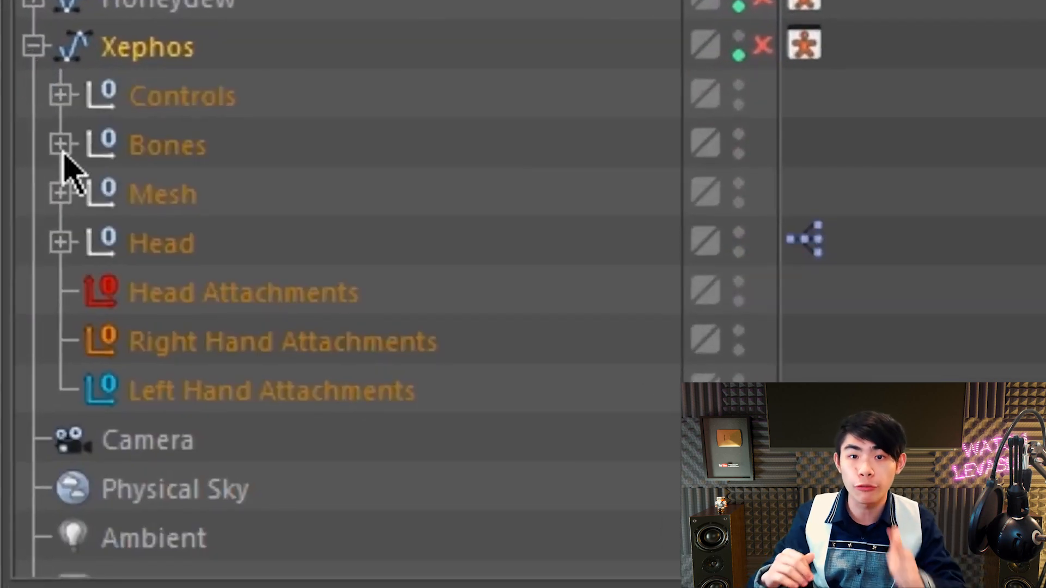
# Expand Xephos's Bones group and the Waist bone to show controlWaist
pyautogui.click(59, 145)
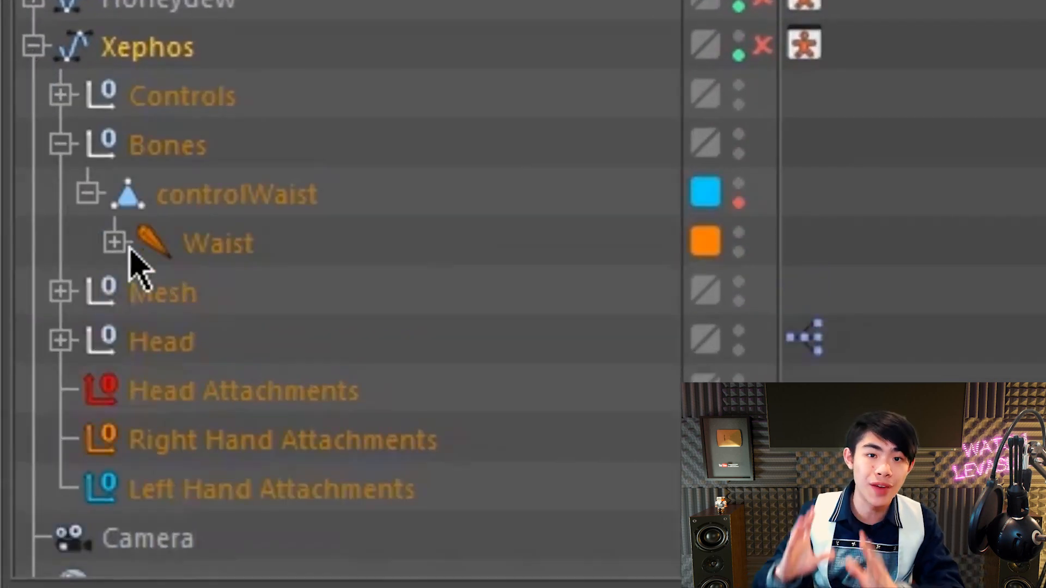
pyautogui.click(115, 243)
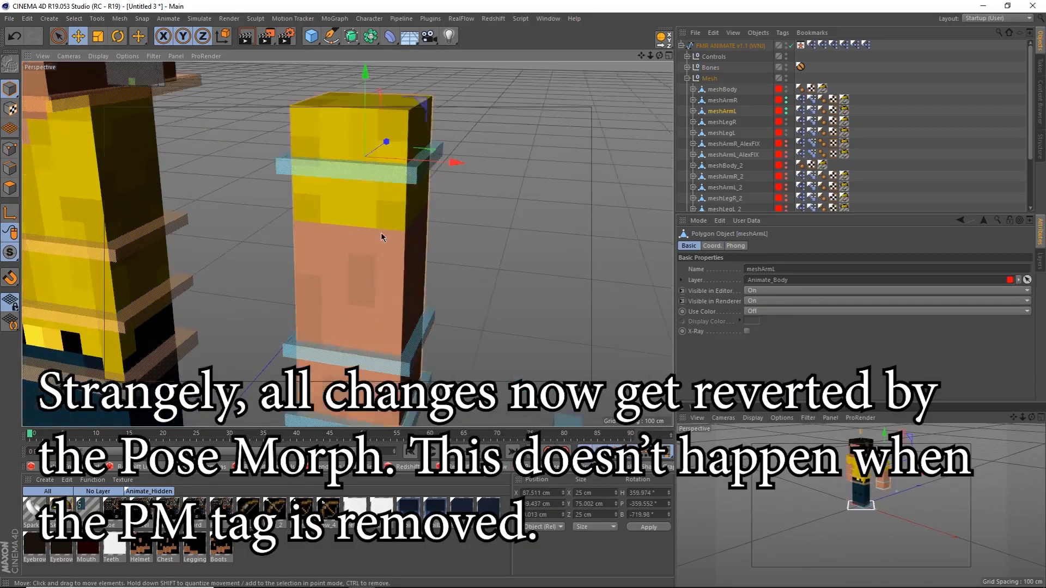
# Choose a modelling tool from the viewport's right-click menu for the meshArmL arm mesh
pyautogui.rightClick(337, 220)
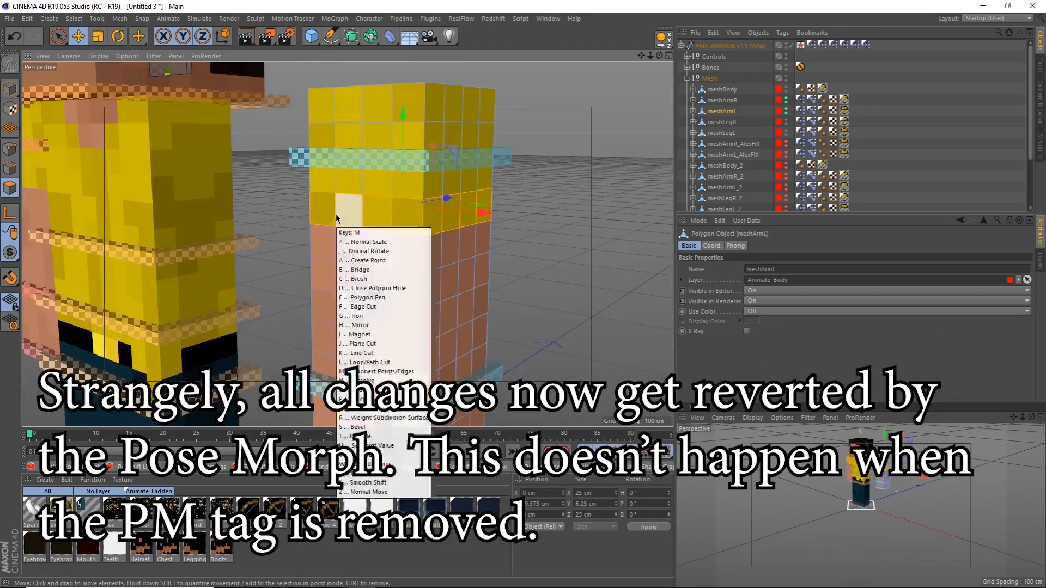
pyautogui.click(365, 362)
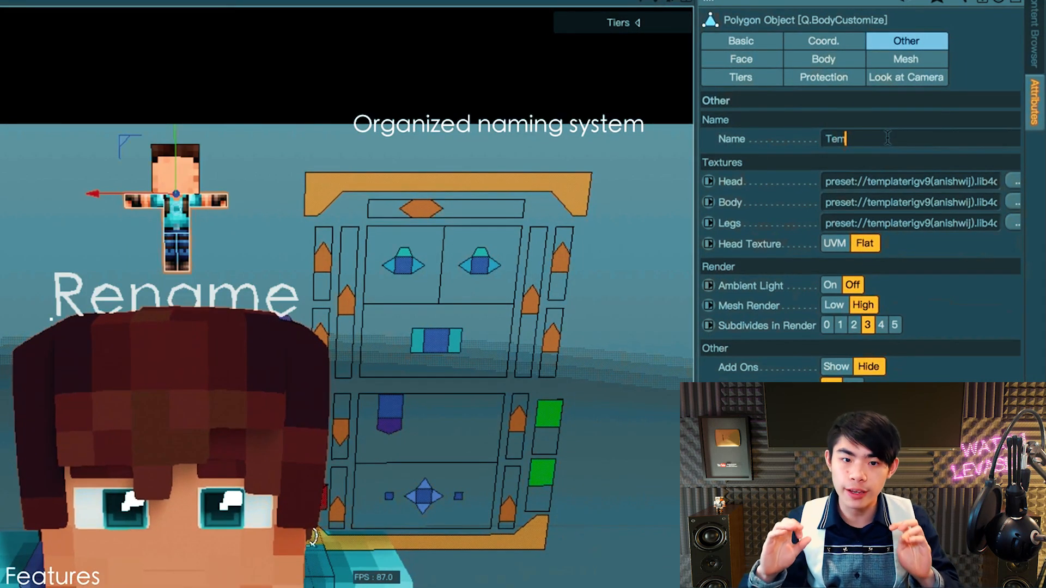
# Rename the Anish rig and assign Adventurer skin textures to its head and body
pyautogui.write('plate')
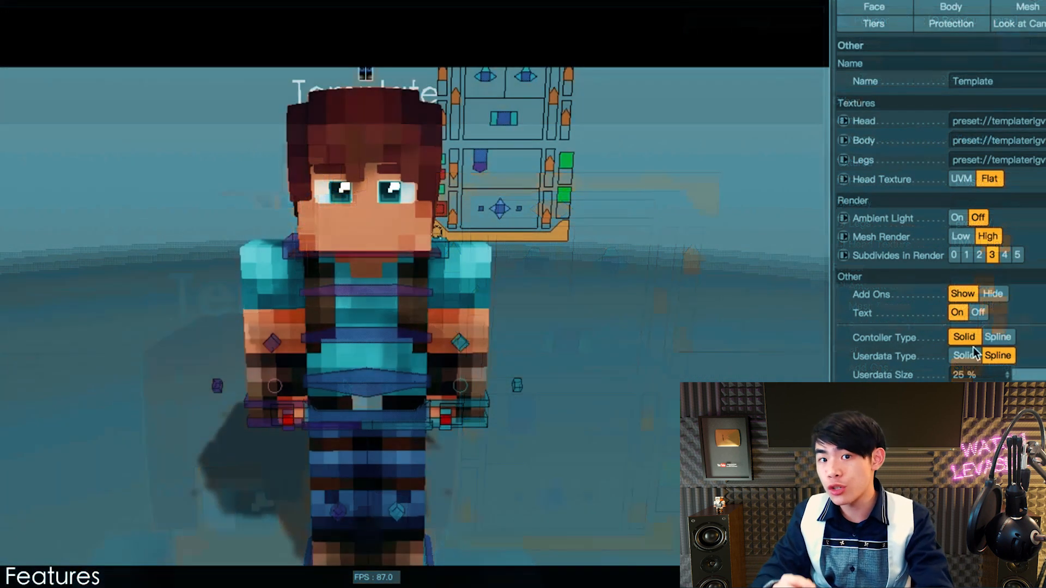
pyautogui.click(963, 356)
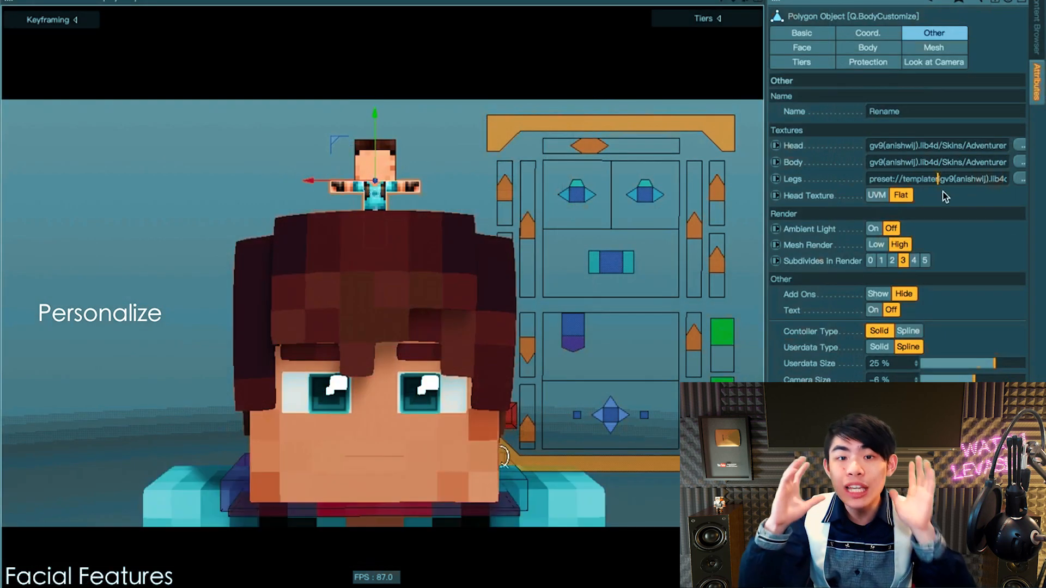
pyautogui.click(580, 339)
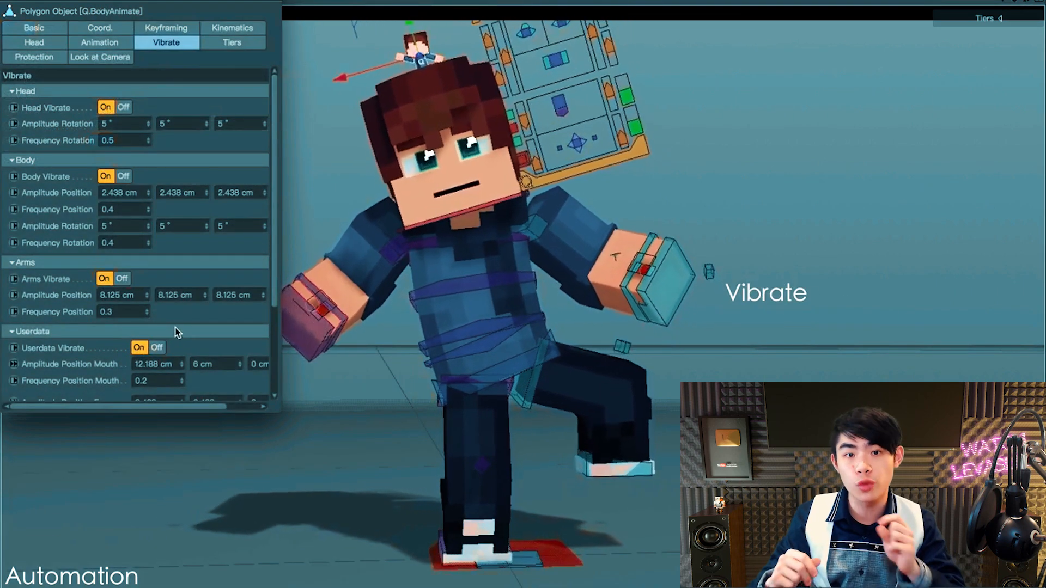
# Play the AutoWalk animation forwards in the timeline, then replay it
pyautogui.click(33, 42)
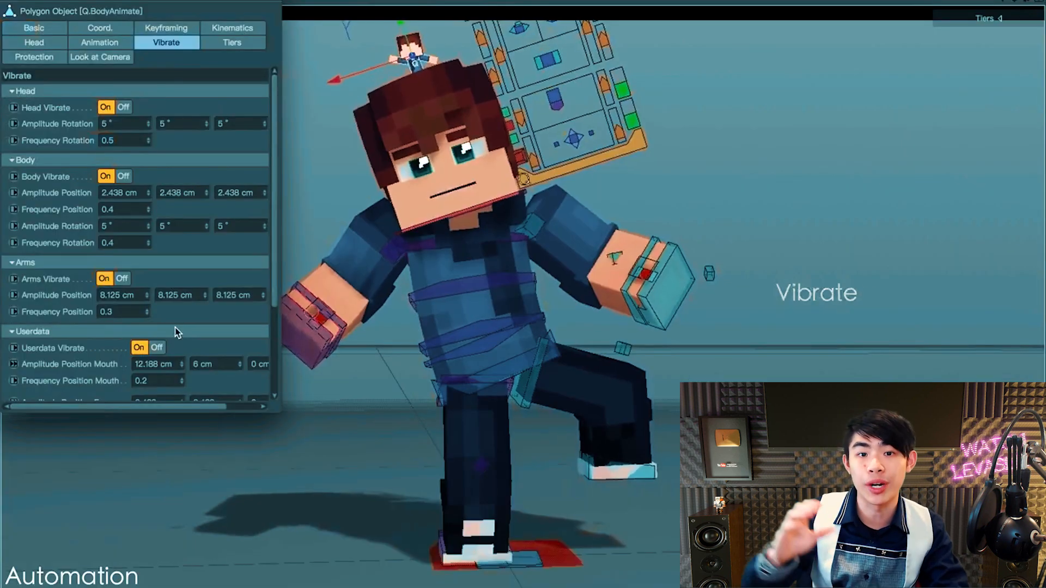
pyautogui.click(33, 42)
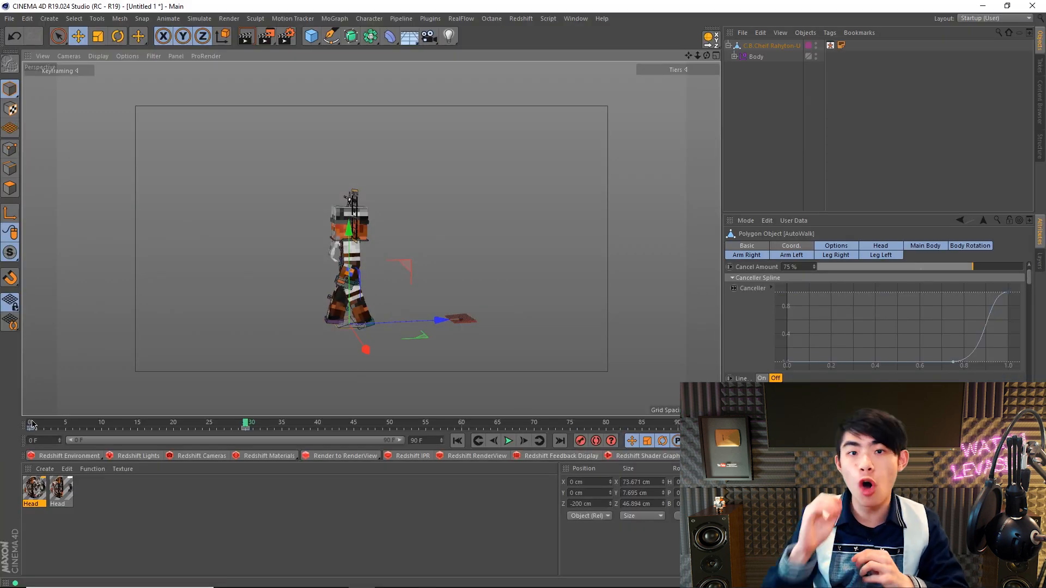
pyautogui.click(508, 441)
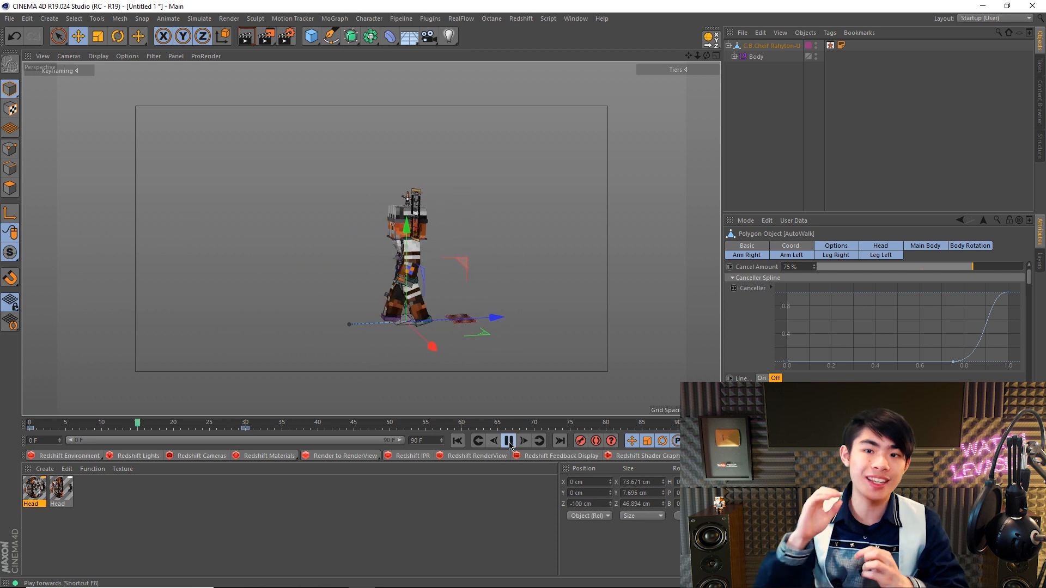
pyautogui.click(509, 441)
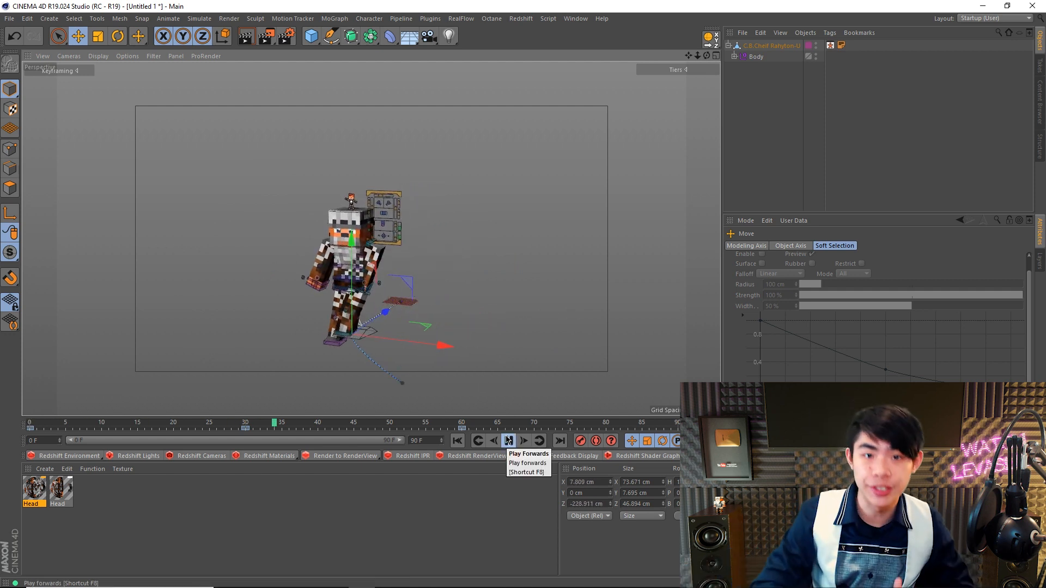
pyautogui.click(509, 440)
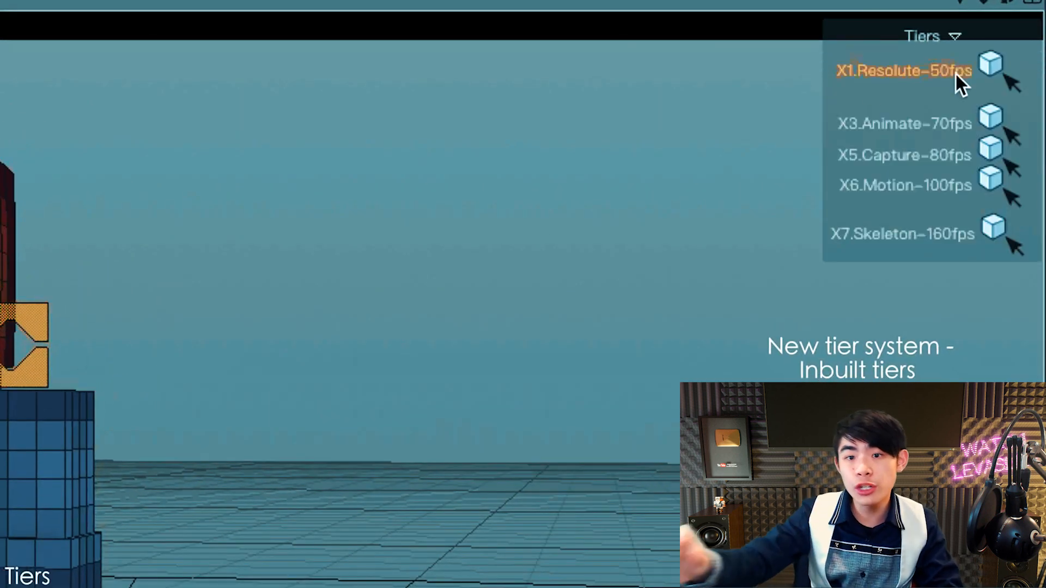
pyautogui.click(902, 71)
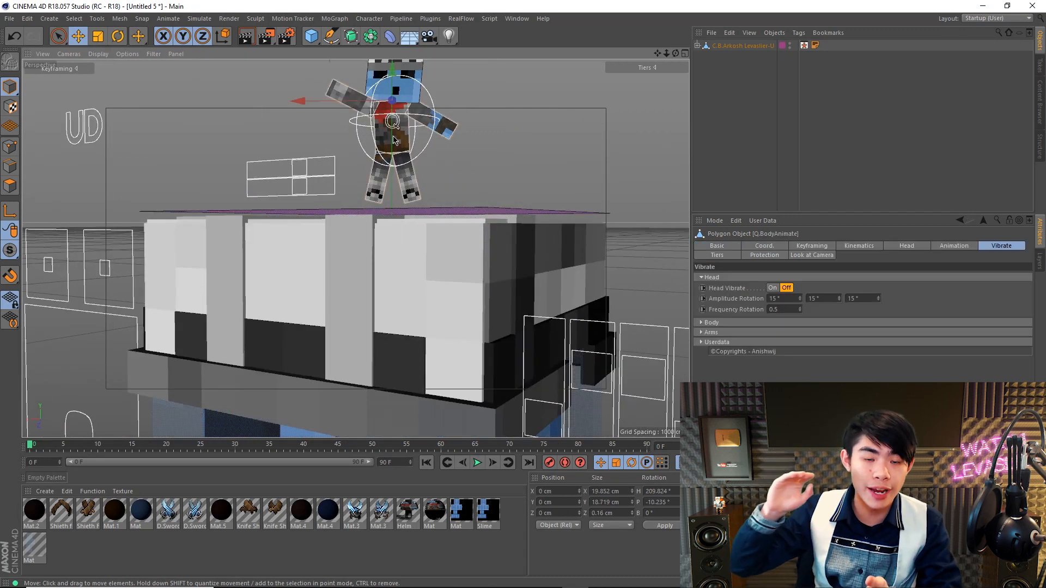
pyautogui.press('q')
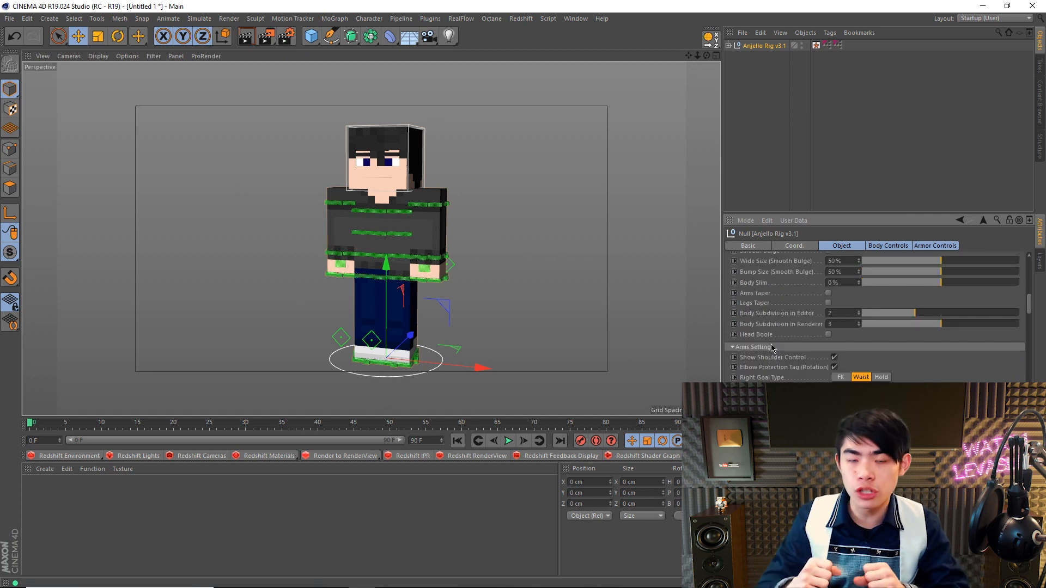
# Enable Smooth Edges in the Anjello rig's Body Settings
pyautogui.click(828, 293)
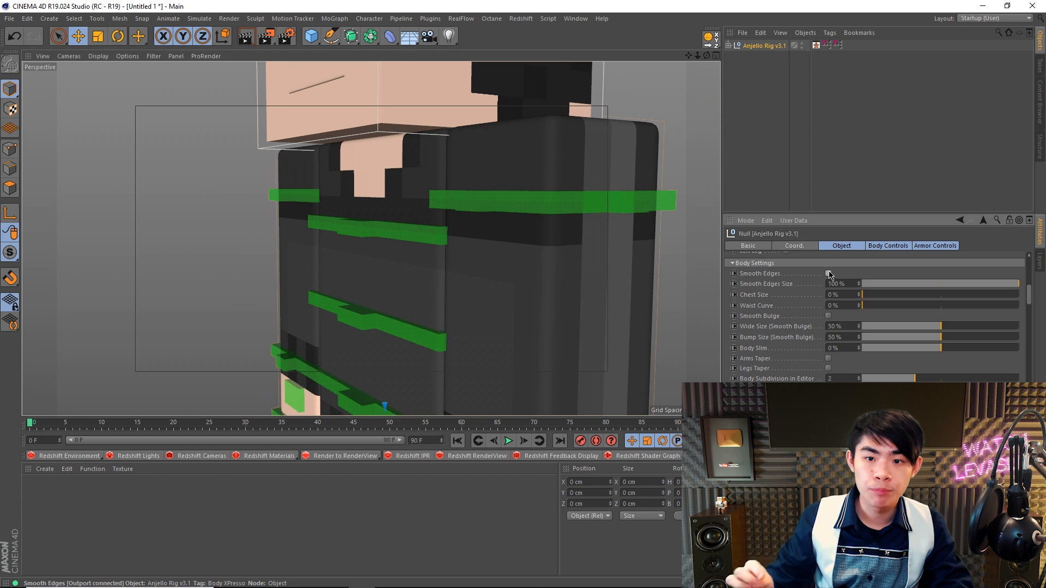
pyautogui.click(828, 274)
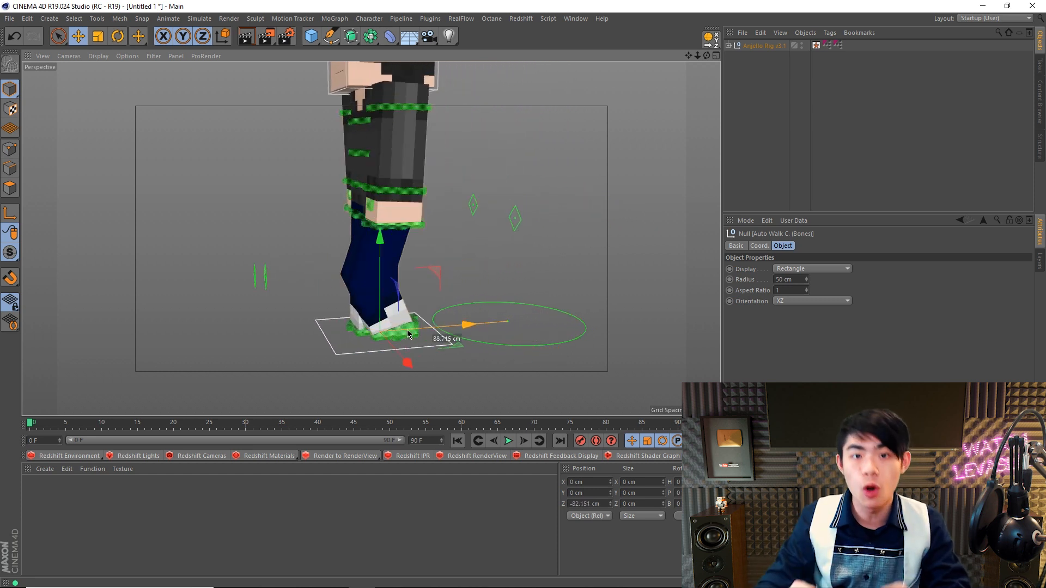
# Select the Auto Walk control at the feet and play the walk cycle forwards
pyautogui.click(508, 440)
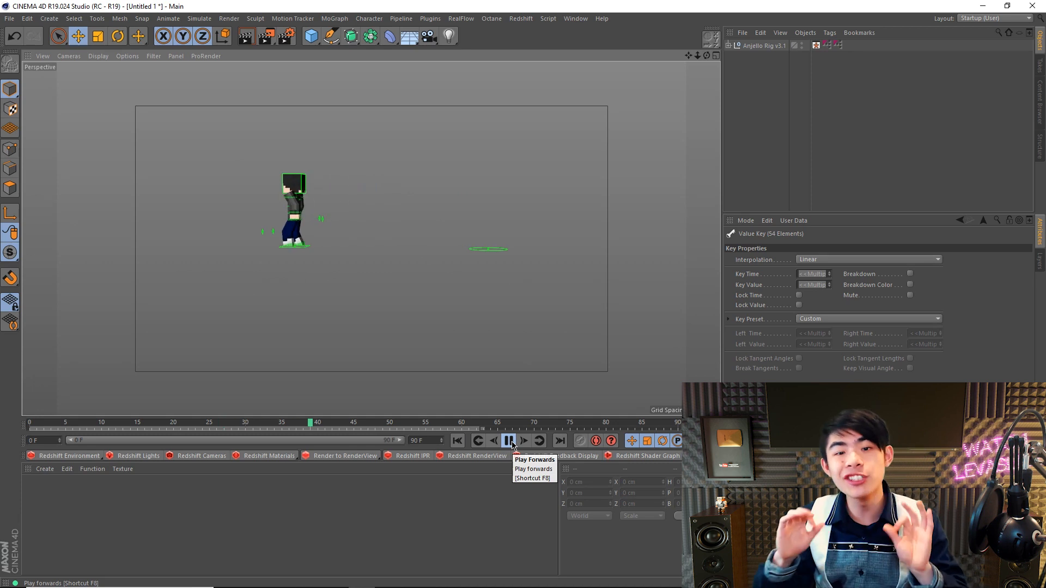
pyautogui.click(508, 440)
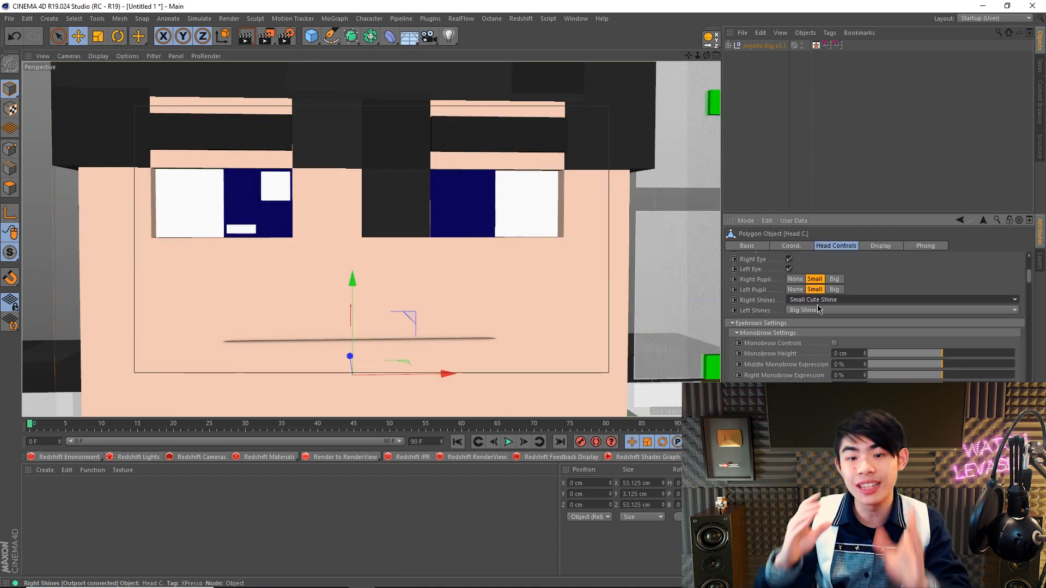
# Set the Left Shines dropdown in Head Controls to Big Cute Shine
pyautogui.click(901, 310)
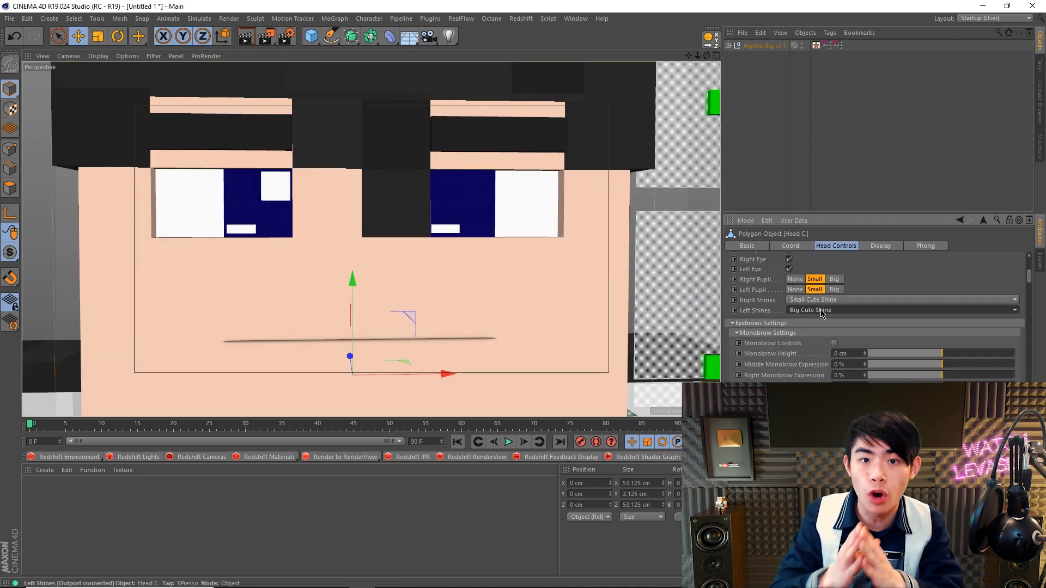